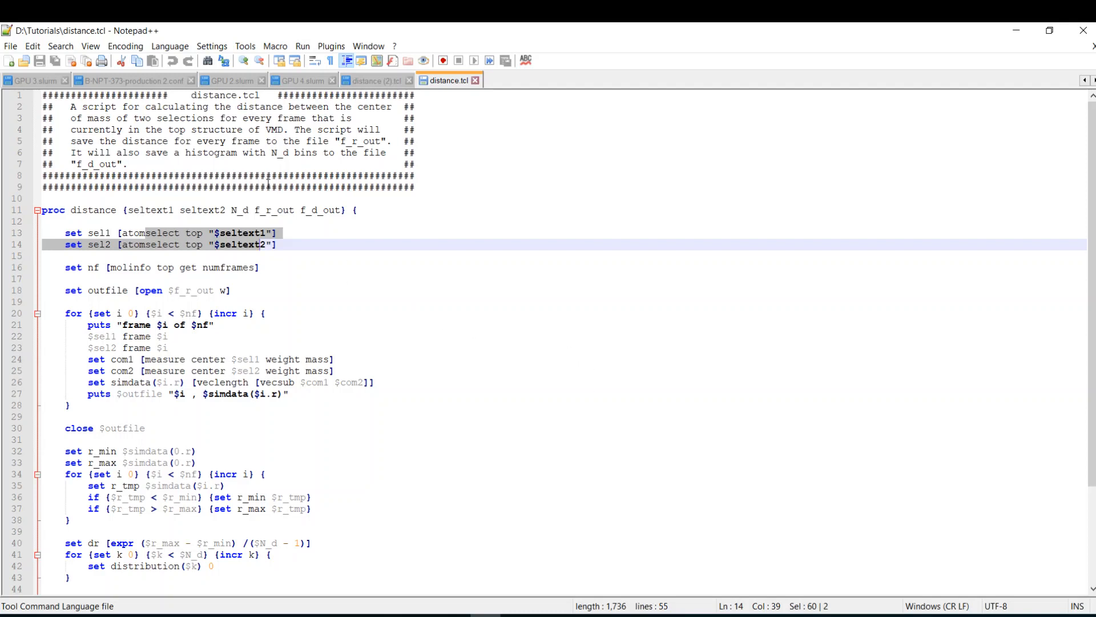
pyautogui.moveTo(374, 407)
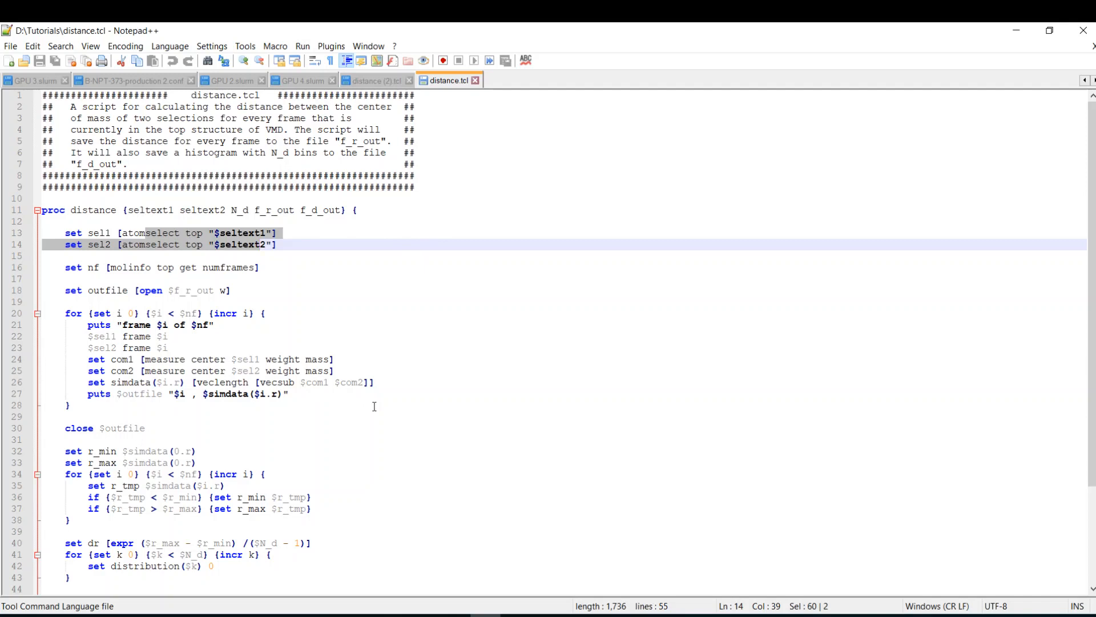
pyautogui.moveTo(176, 435)
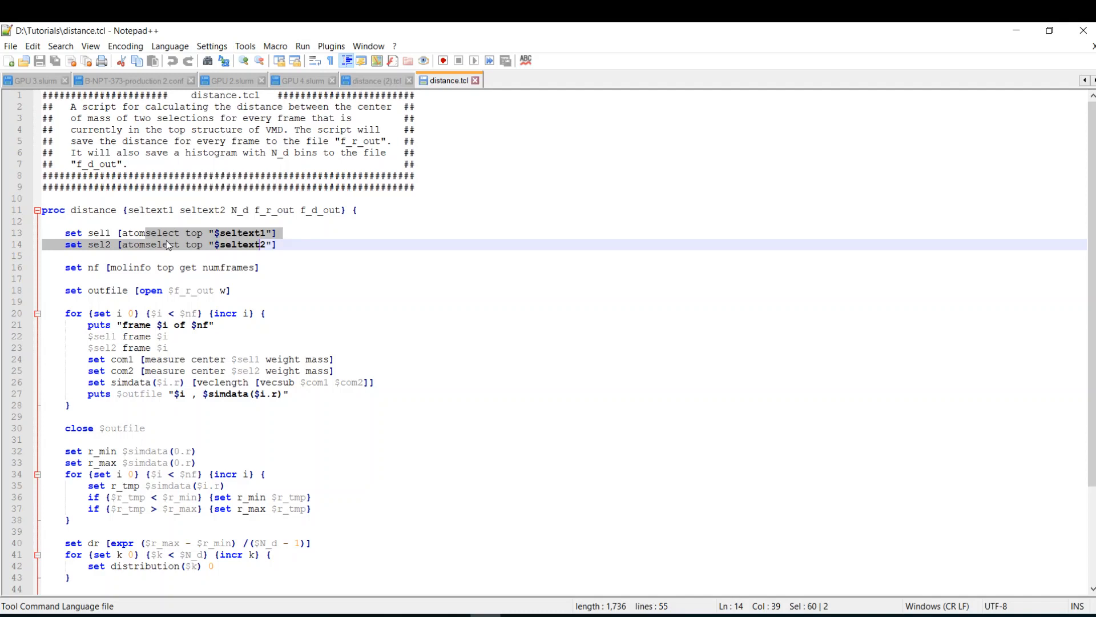
pyautogui.moveTo(299, 359)
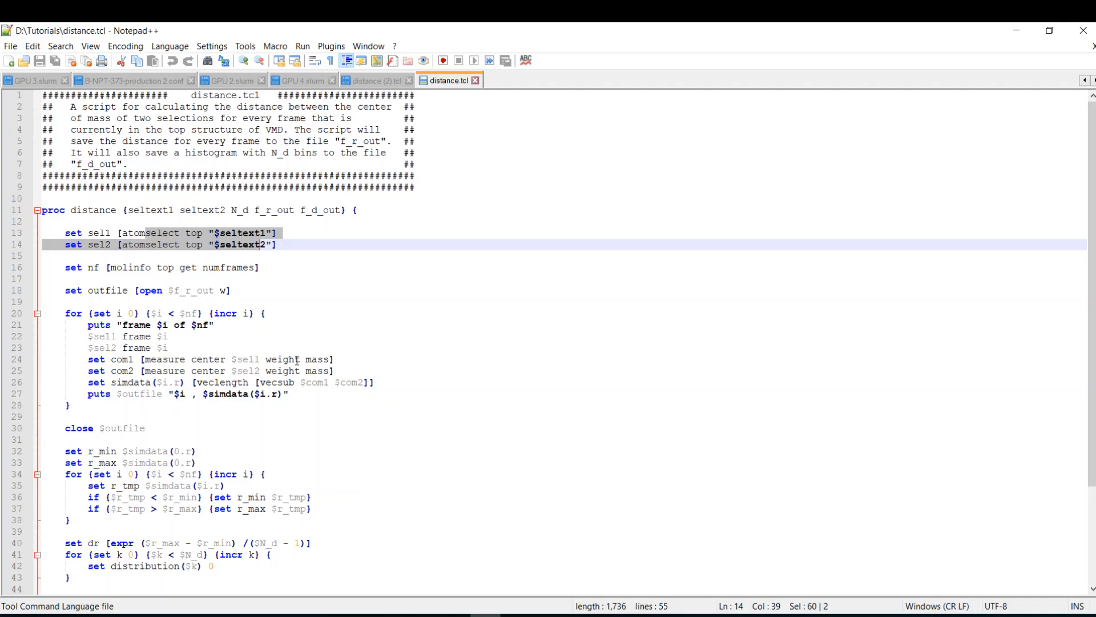
pyautogui.moveTo(437, 328)
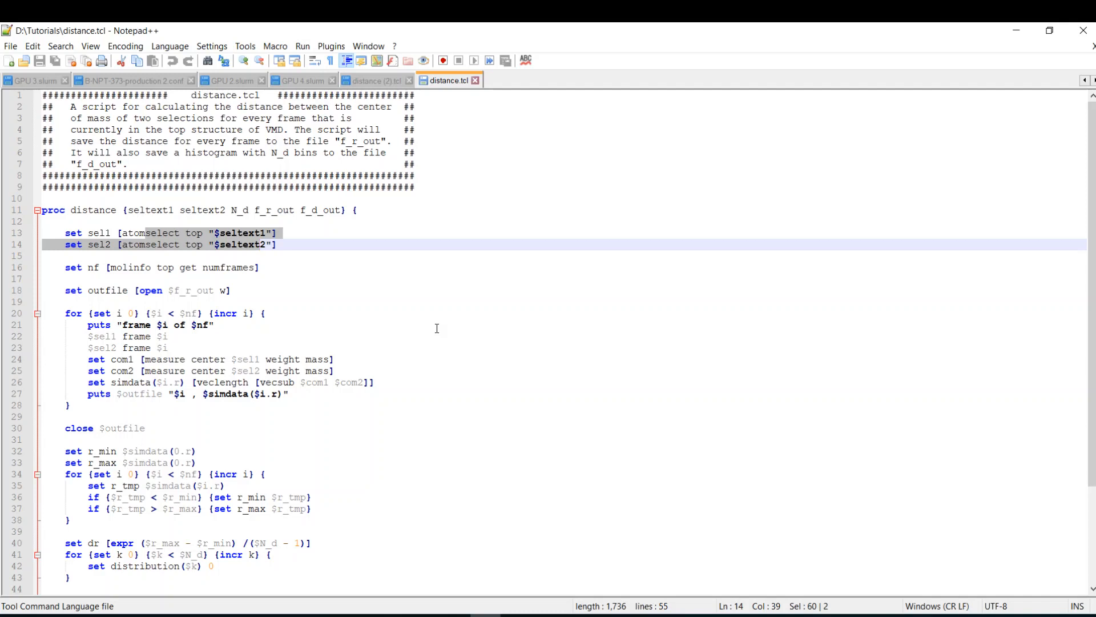
pyautogui.moveTo(488, 345)
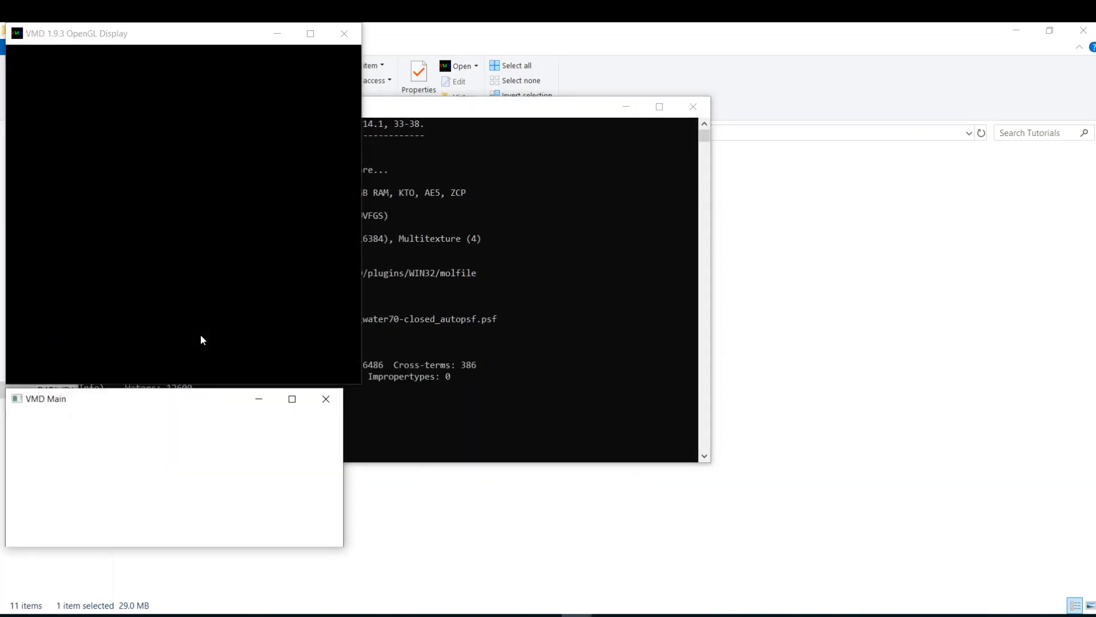
# Load the 75-frame reline70-closed-373k-75f.dcd trajectory into the water70 molecule
pyautogui.click(21, 421)
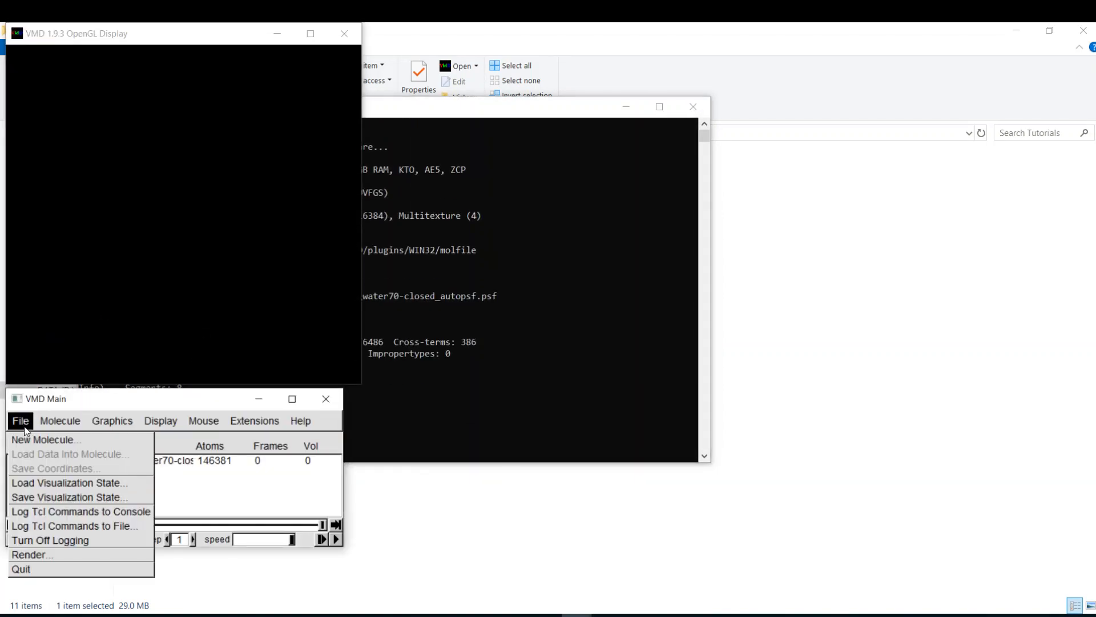
pyautogui.click(46, 440)
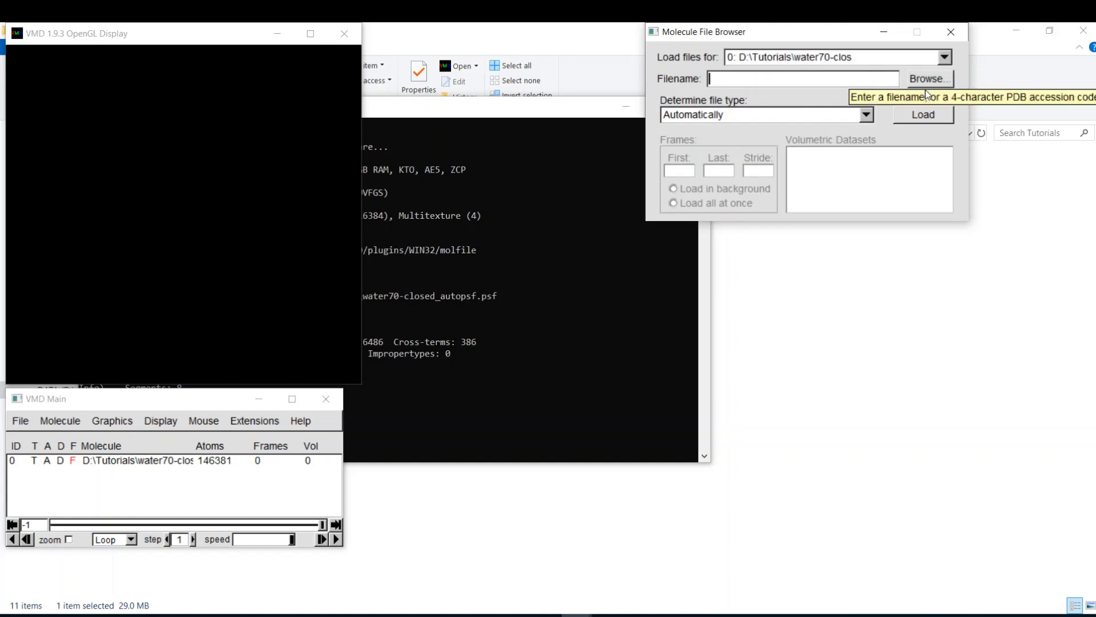
pyautogui.click(930, 78)
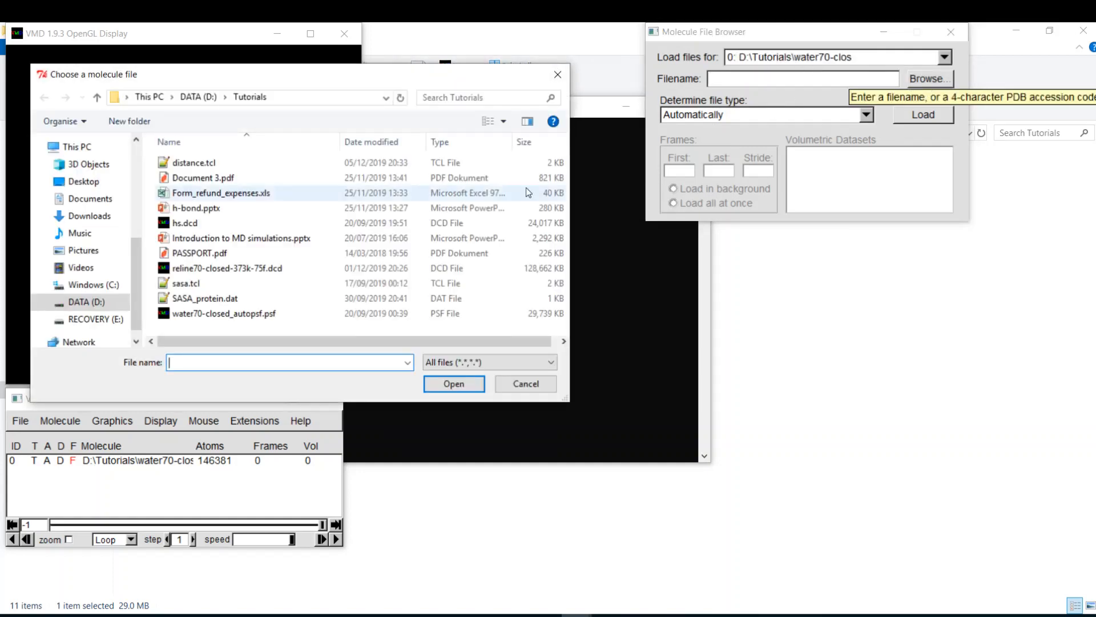
pyautogui.click(454, 384)
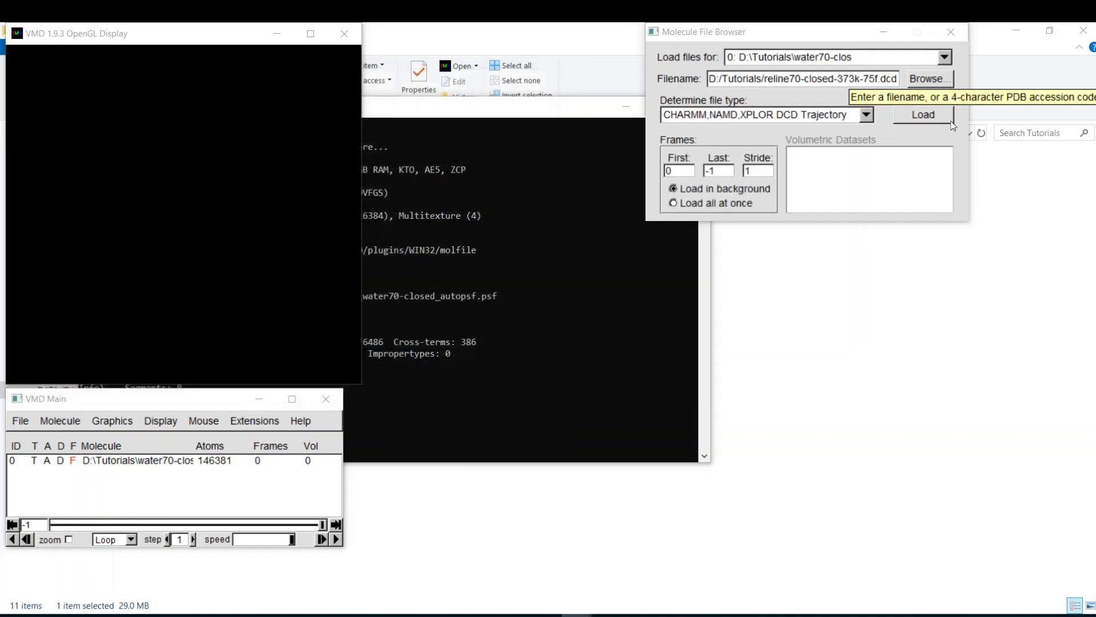
pyautogui.click(924, 115)
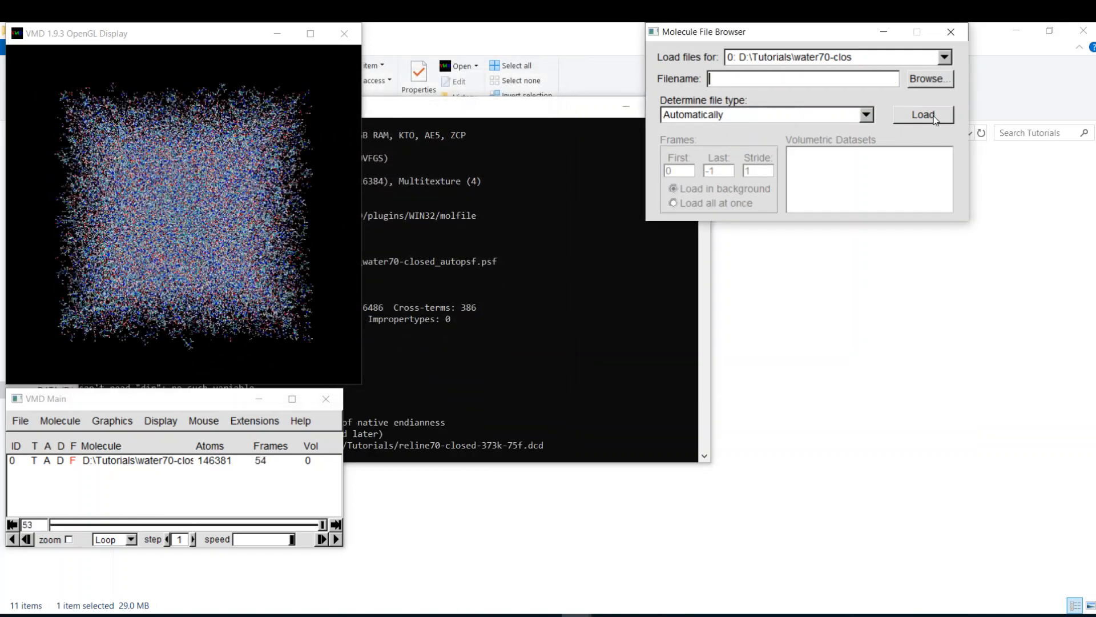
pyautogui.click(924, 115)
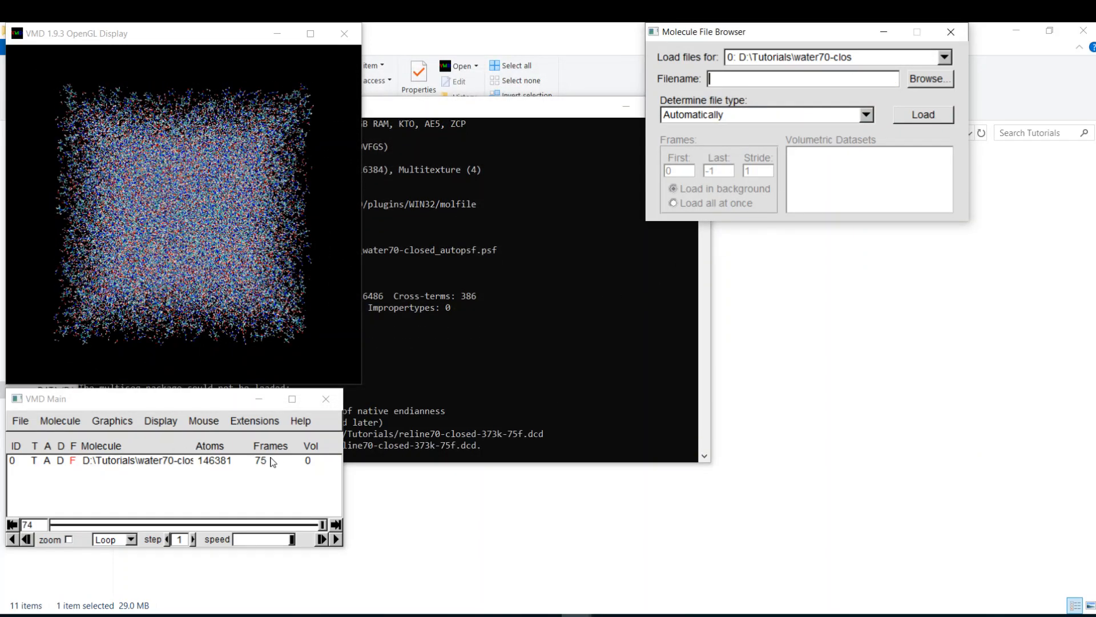
# Move the main VMD window aside and open the Tk Console from Extensions
pyautogui.moveTo(45, 399); pyautogui.dragTo(325, 123)
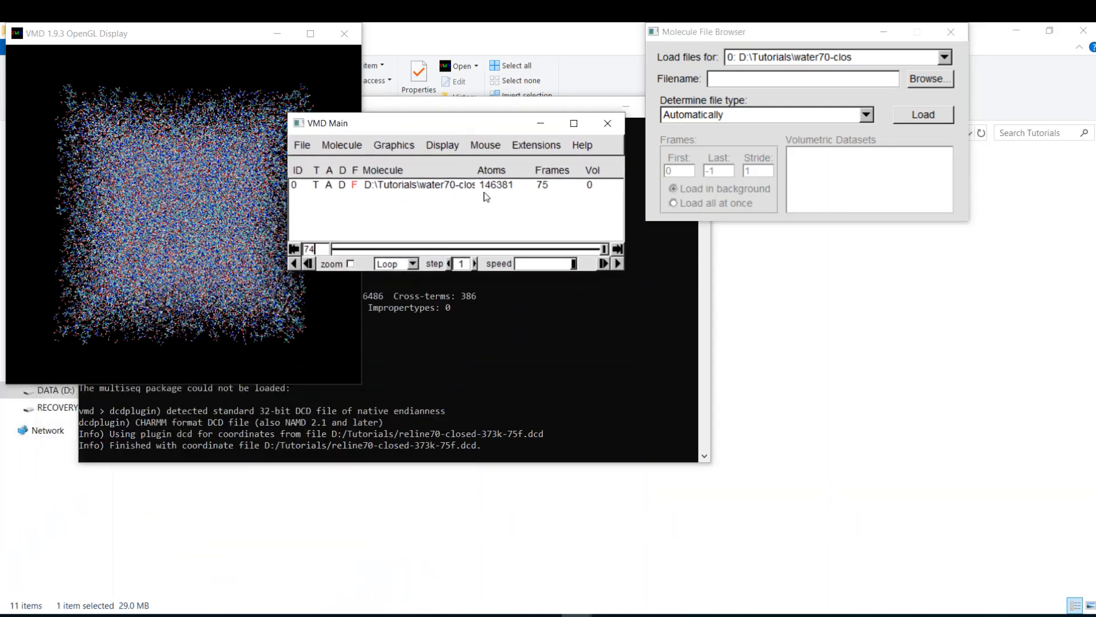
pyautogui.click(536, 145)
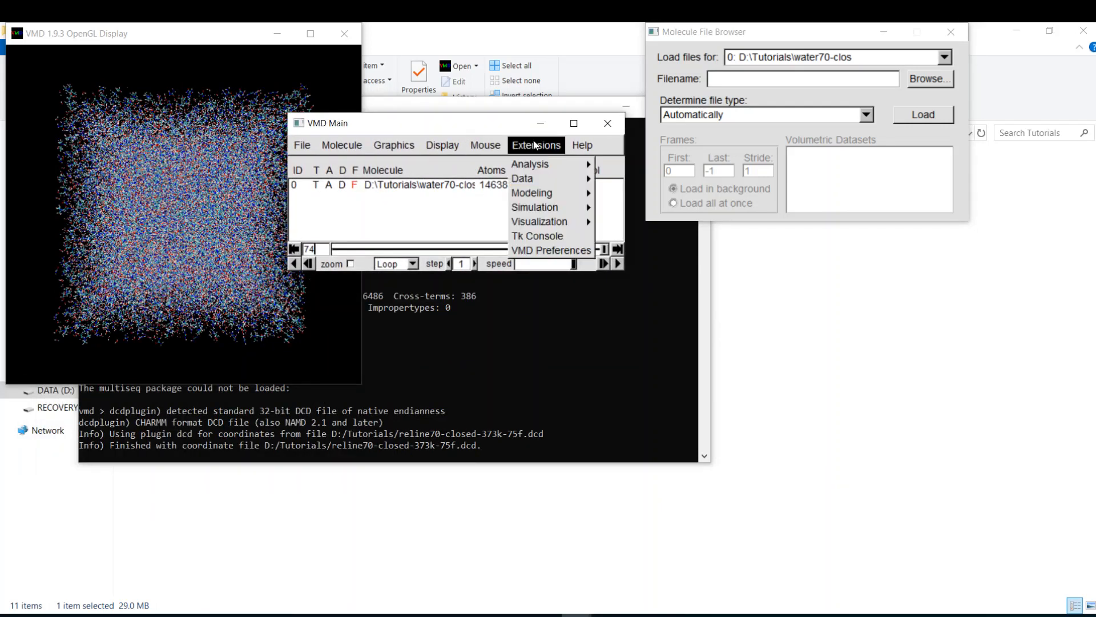
pyautogui.click(536, 236)
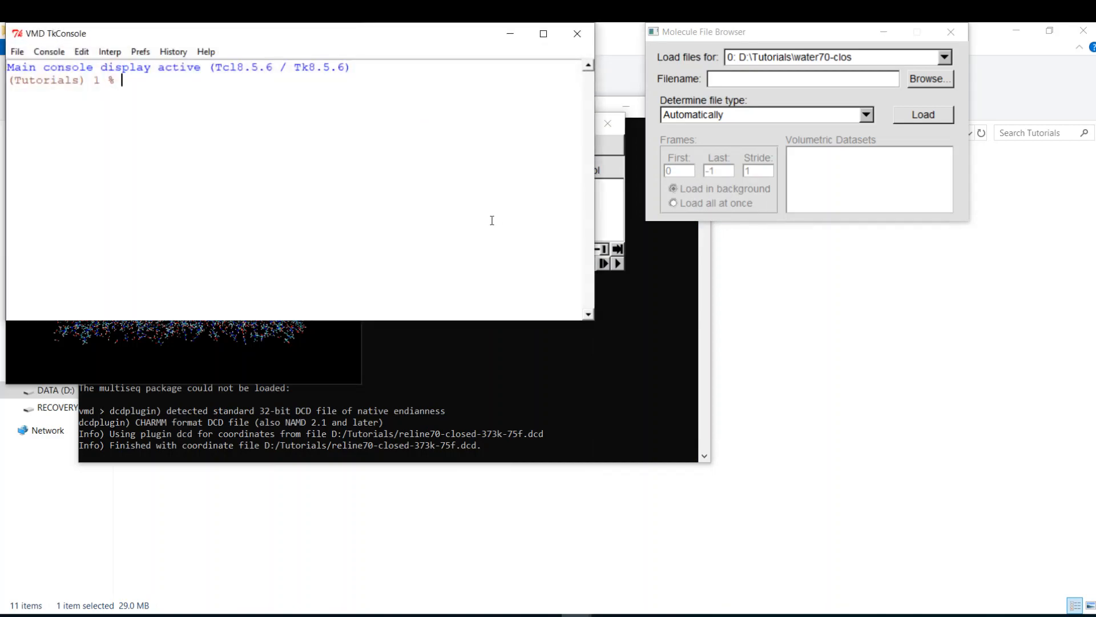
# Enter 'source distance.tcl' in the Tk Console to load the distance procedure
pyautogui.write('so')
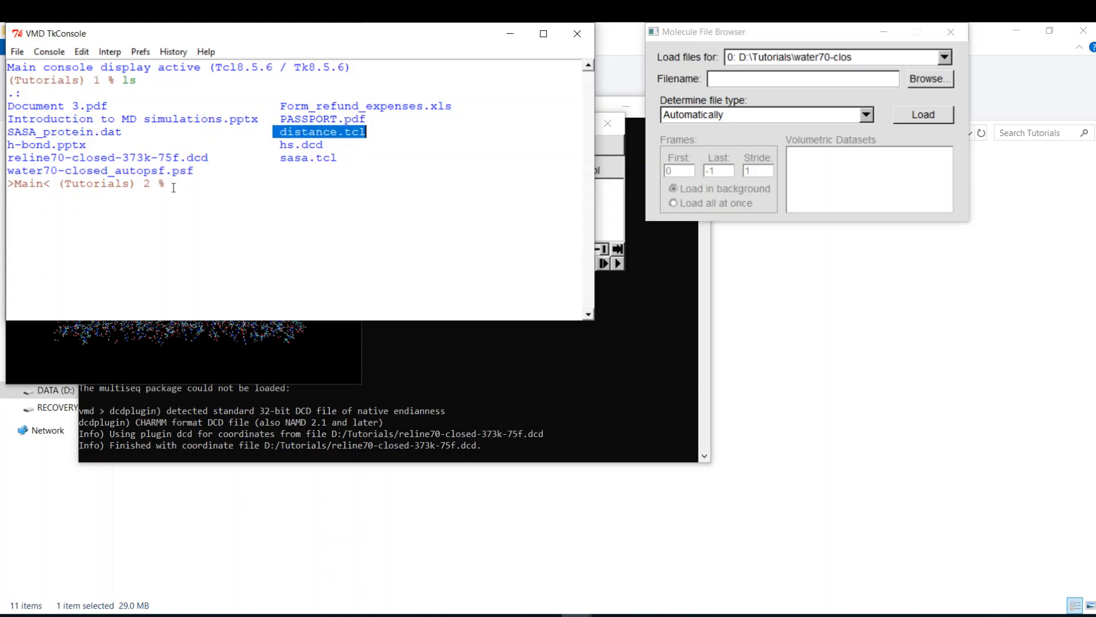
pyautogui.write('sou')
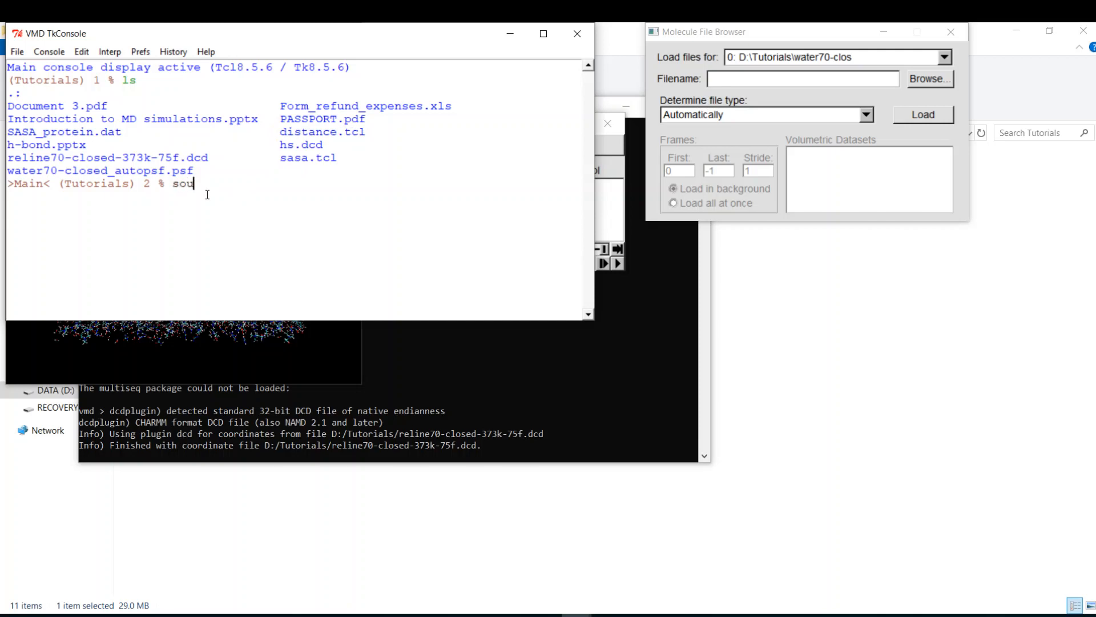
pyautogui.write('ce di')
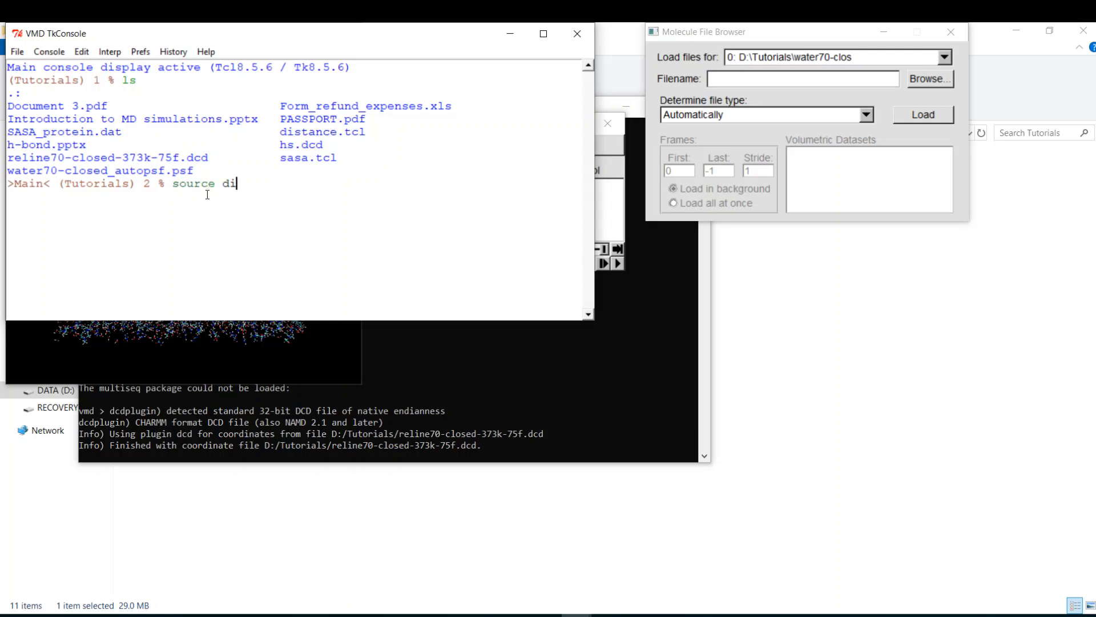
pyautogui.write('s')
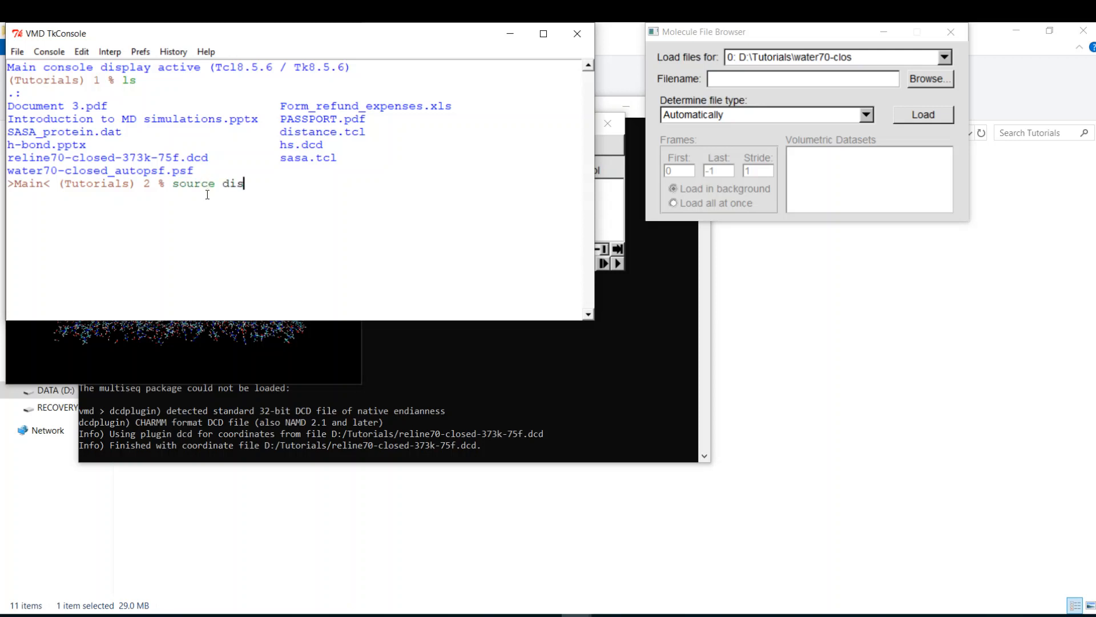
pyautogui.write('tance.tcl')
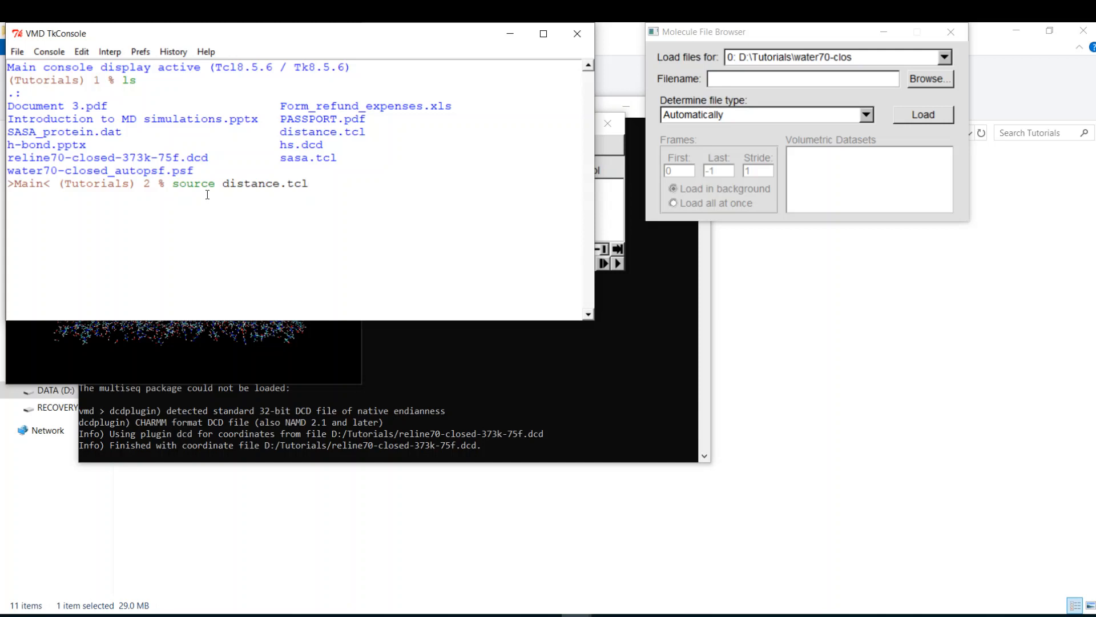
pyautogui.press('Return')
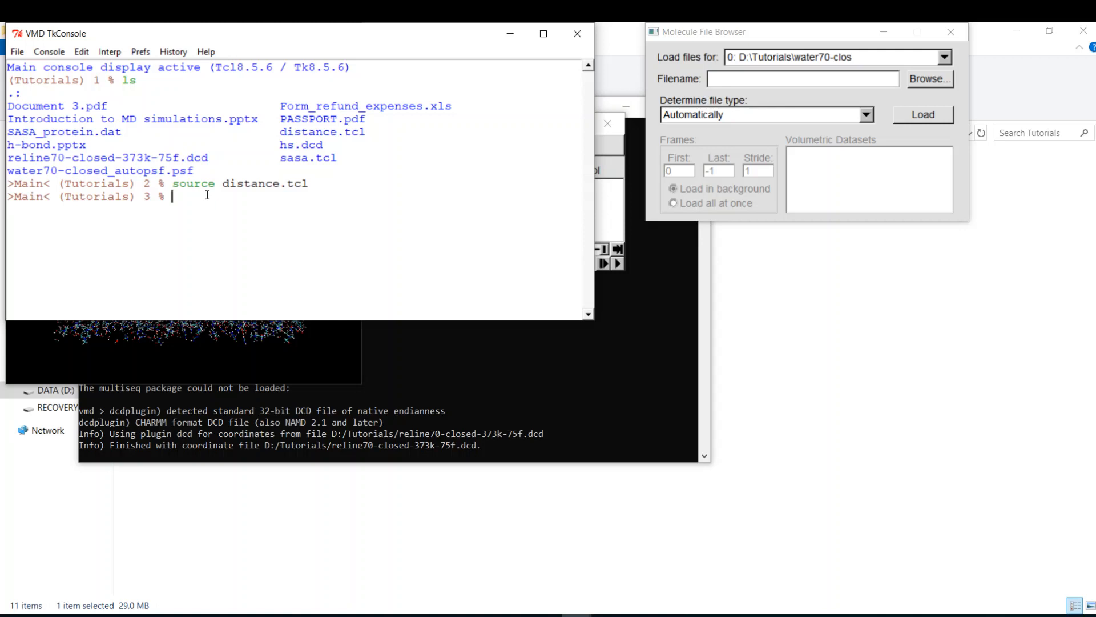
# Run distance "resid 100" "resid 150" 5 with outputs distance.txt and histogram.txt
pyautogui.write('distance')
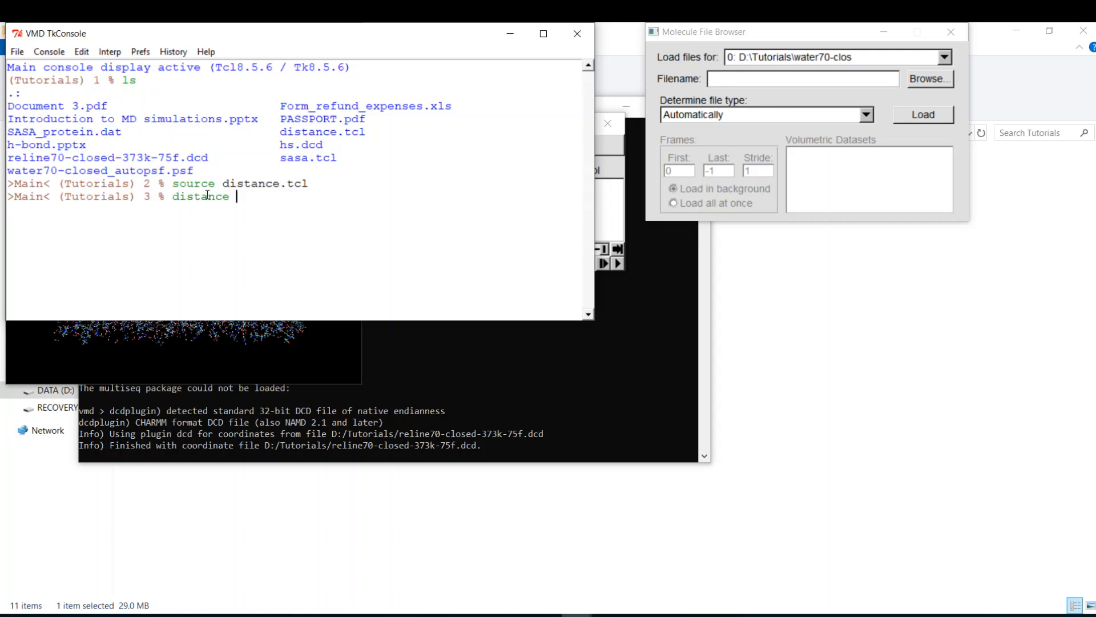
pyautogui.write('"r')
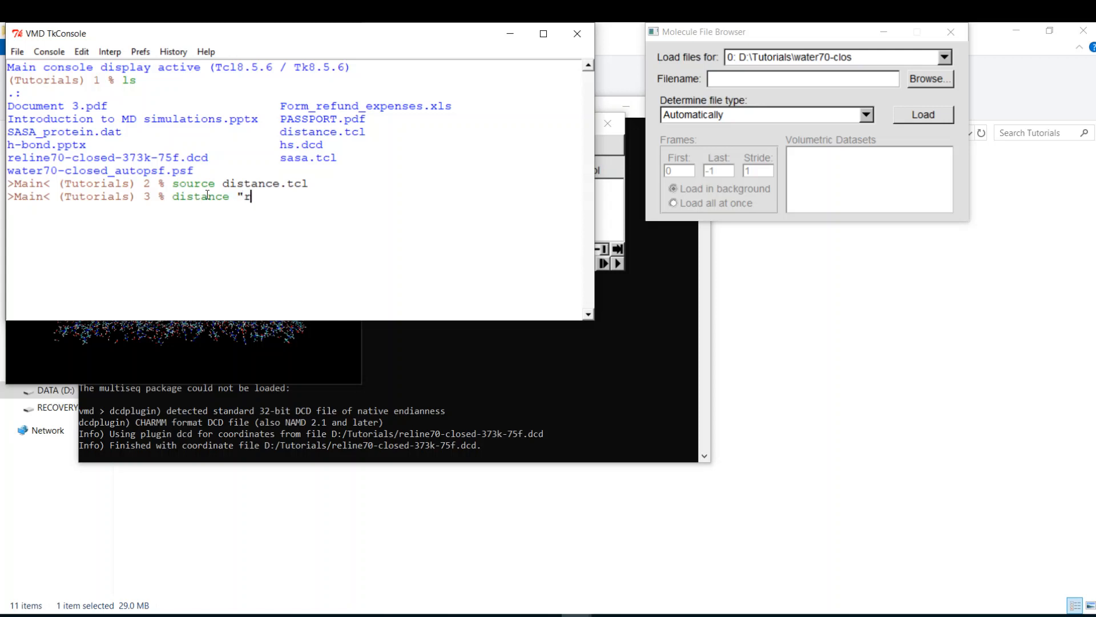
pyautogui.write('esid 1')
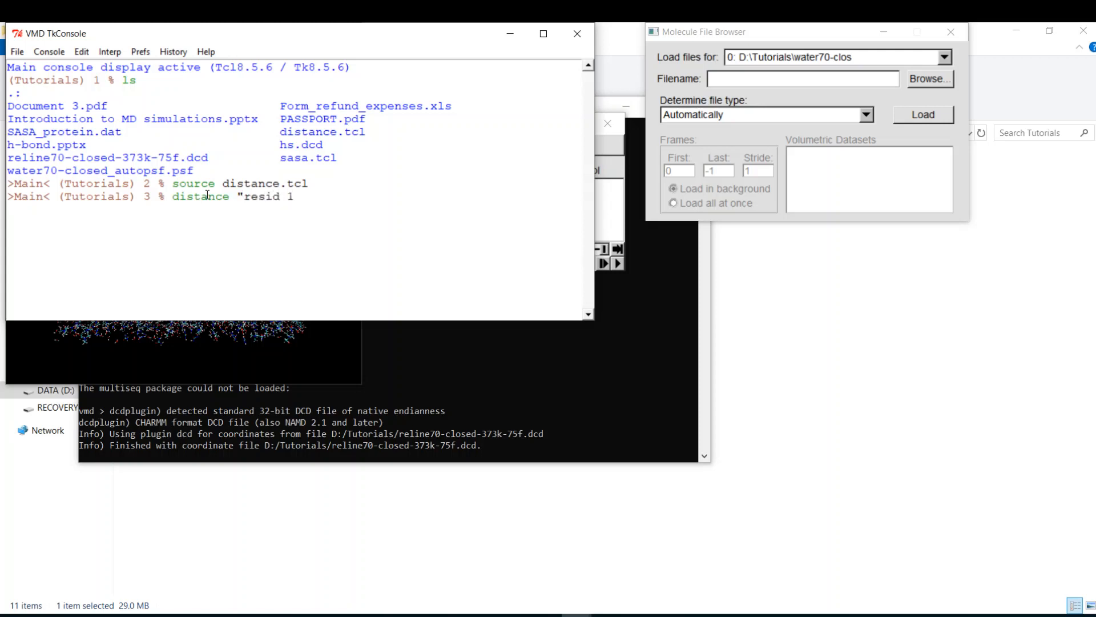
pyautogui.write('00"')
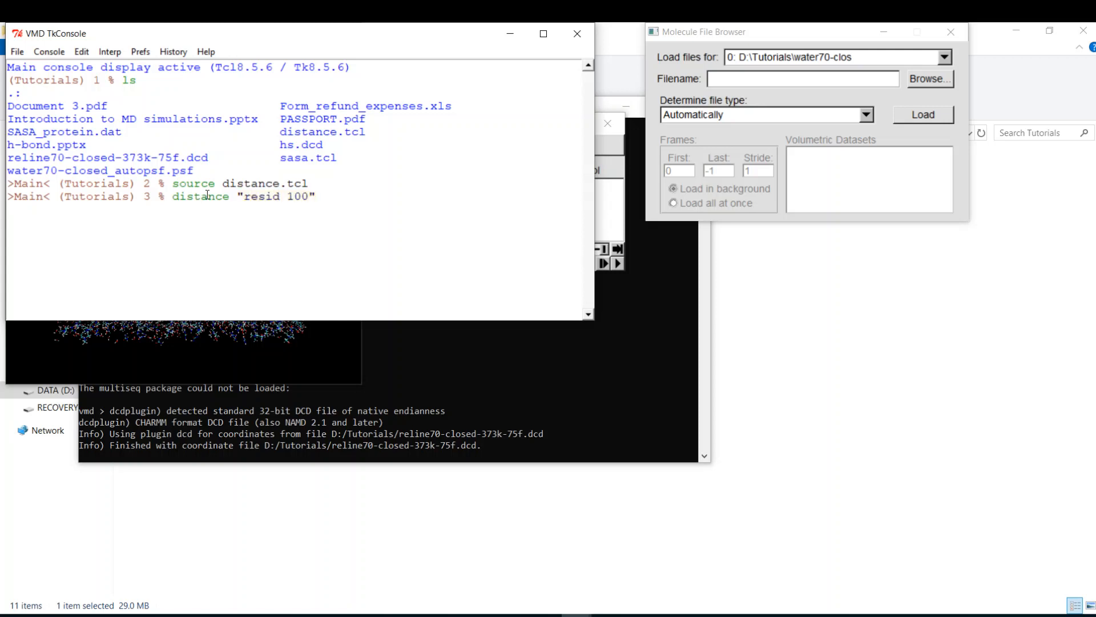
pyautogui.write('"')
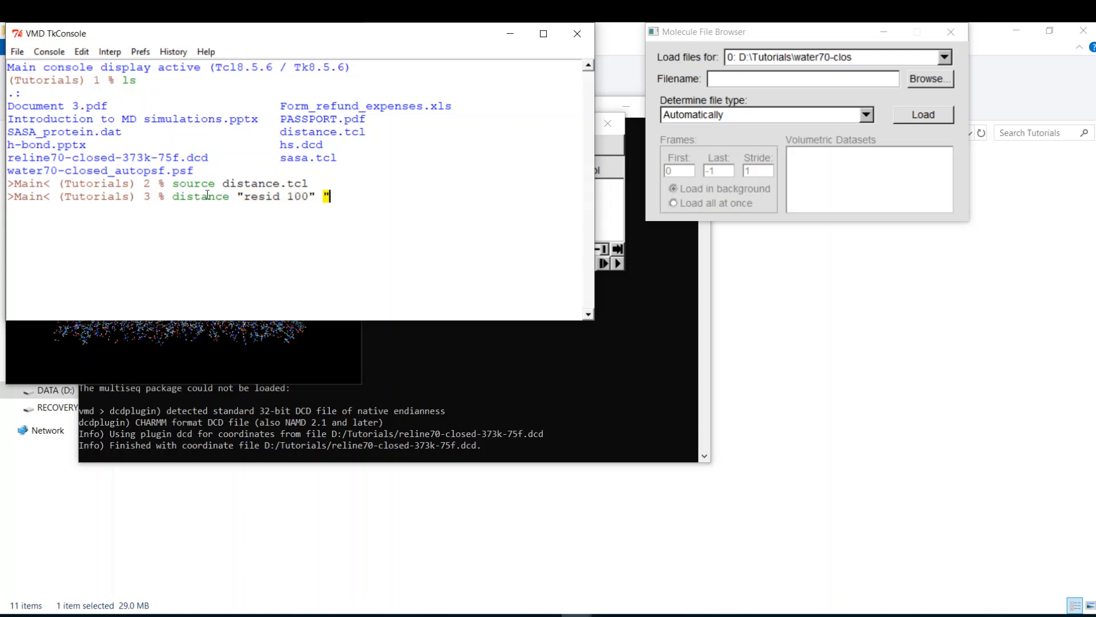
pyautogui.write('resid 150')
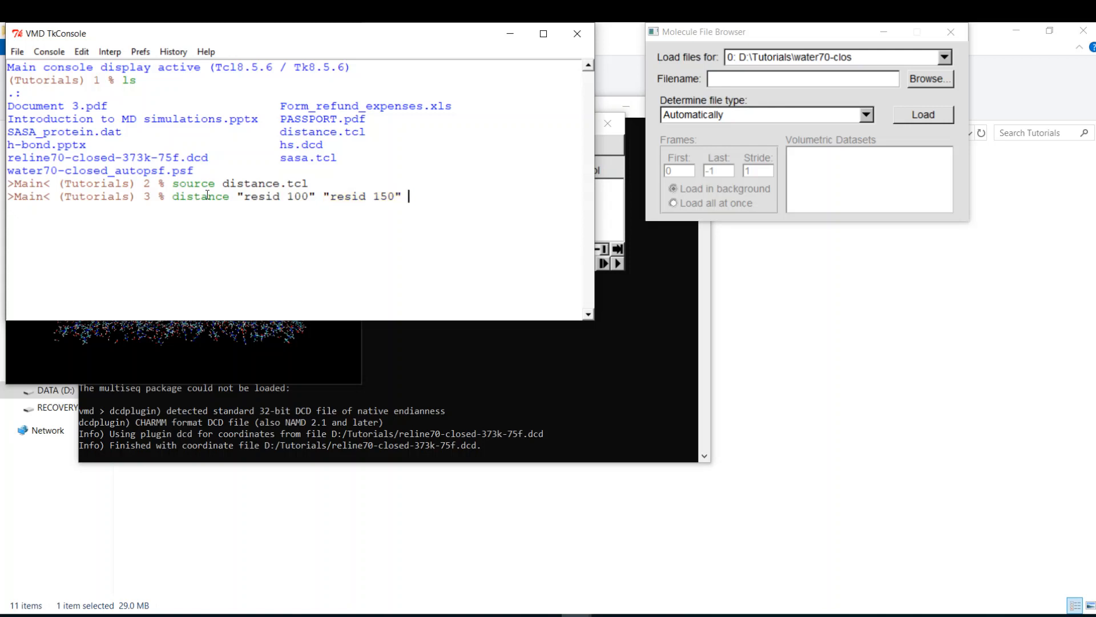
pyautogui.write('5')
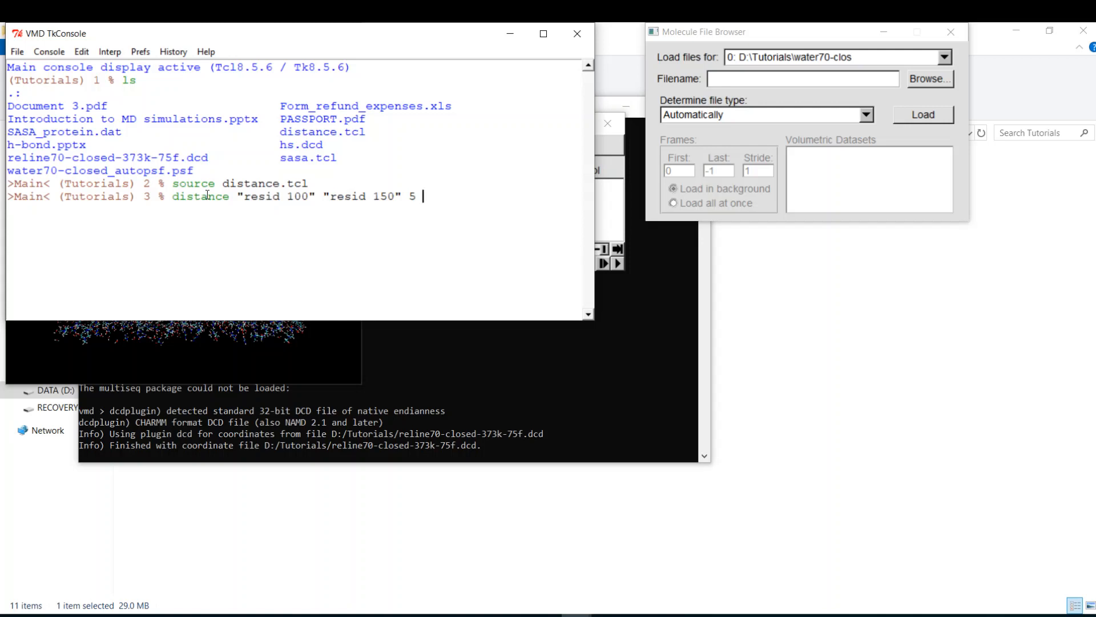
pyautogui.write('distance')
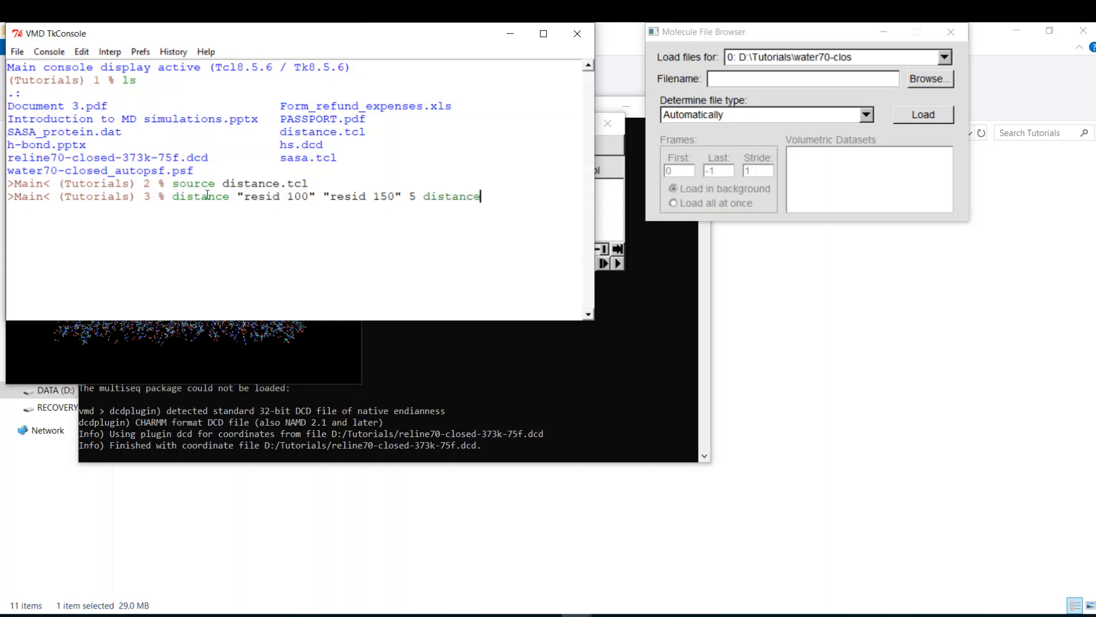
pyautogui.write('.t')
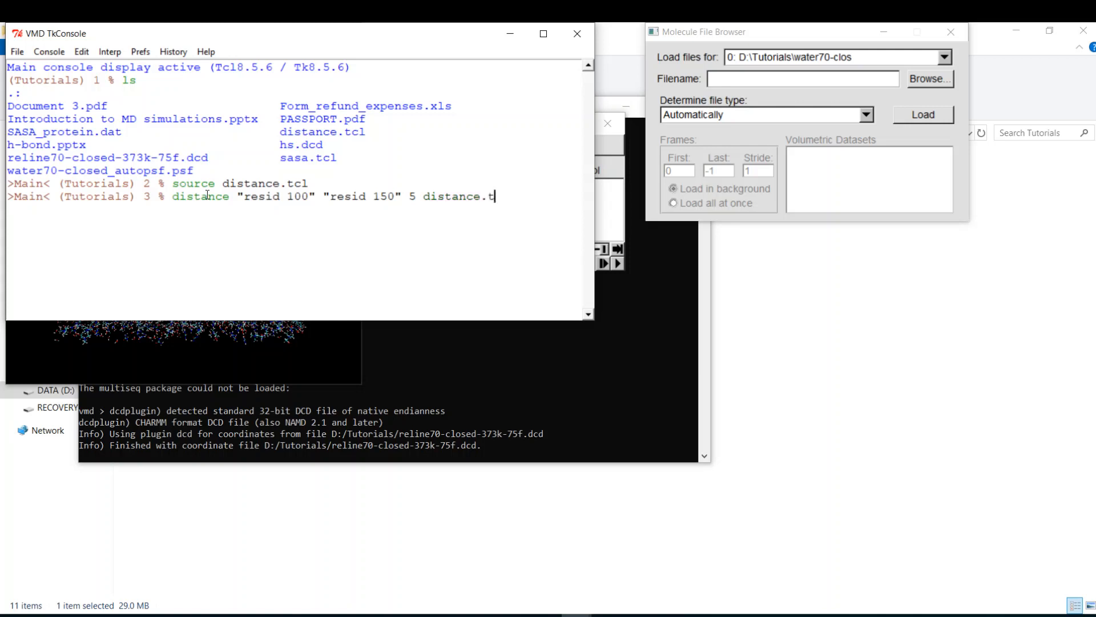
pyautogui.write('xt')
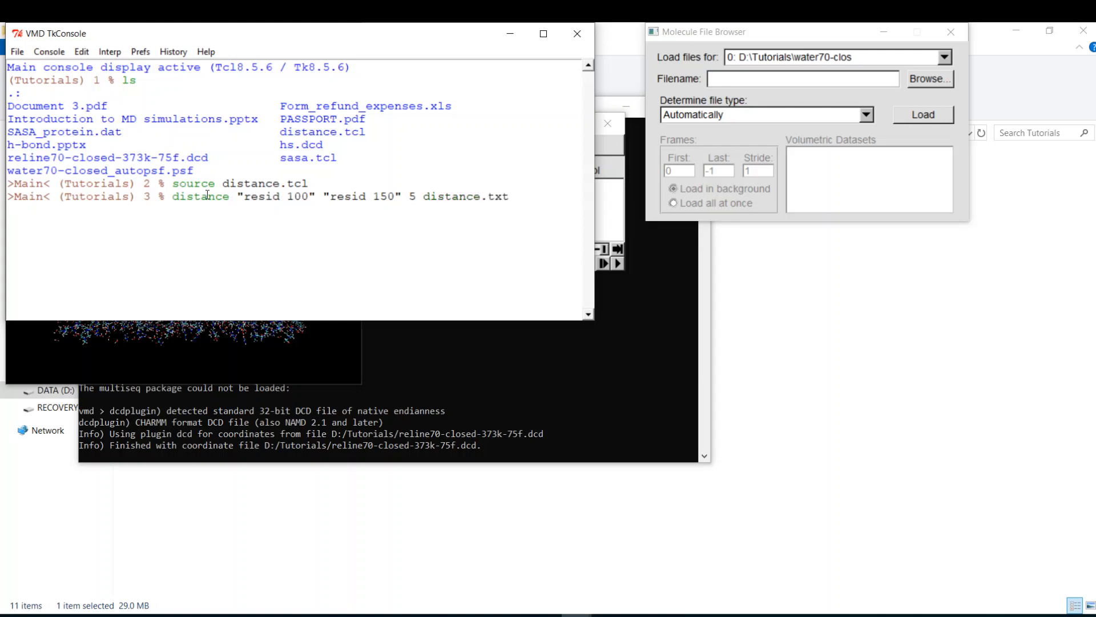
pyautogui.write('histogram.')
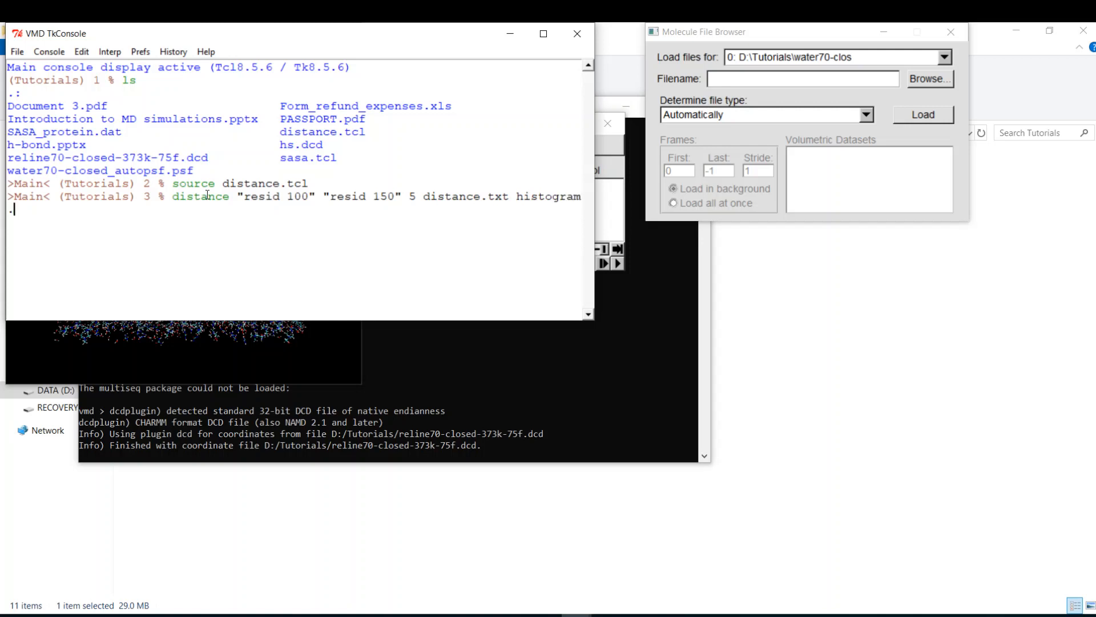
pyautogui.write('txt')
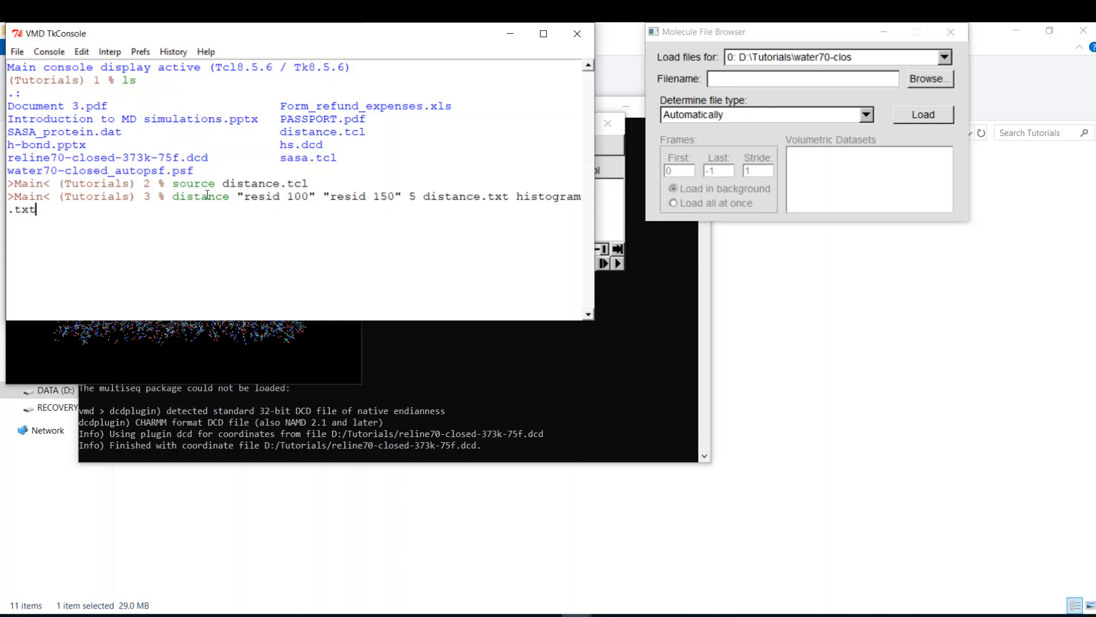
pyautogui.press('Return')
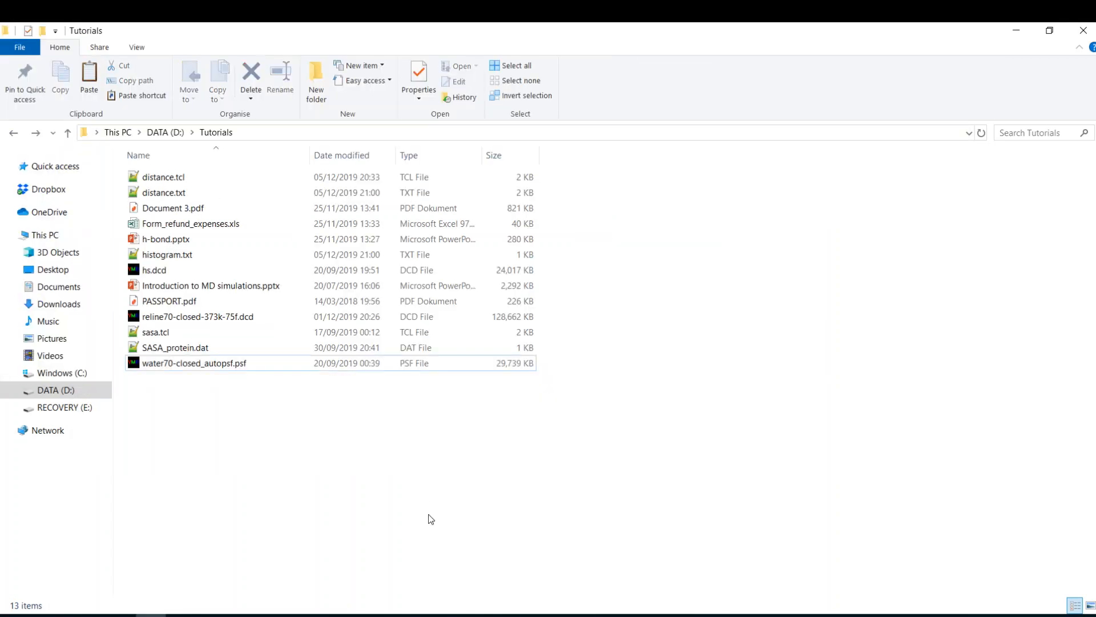
pyautogui.moveTo(157, 197)
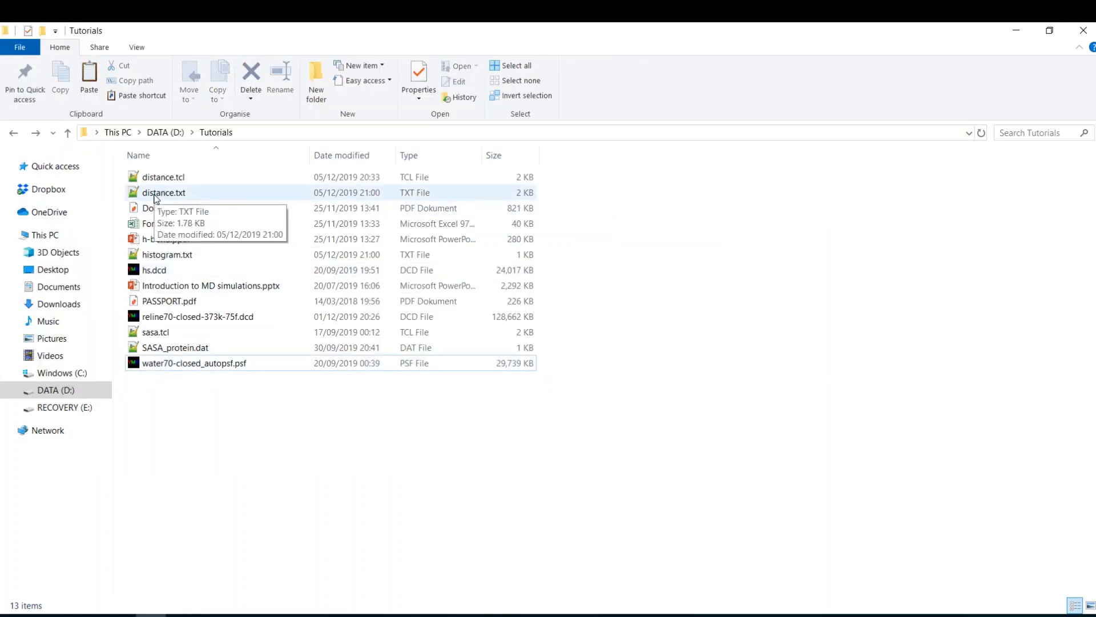
# Open distance.txt in Notepad++ and scroll through the 75 frame-distance pairs
pyautogui.doubleClick(163, 193)
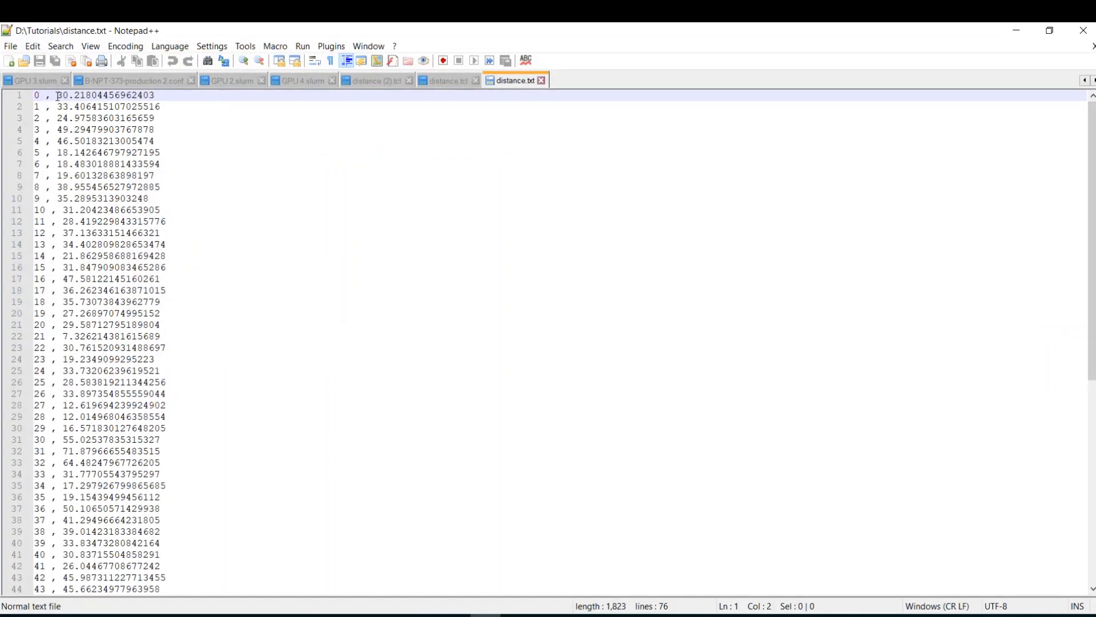
pyautogui.doubleClick(57, 95)
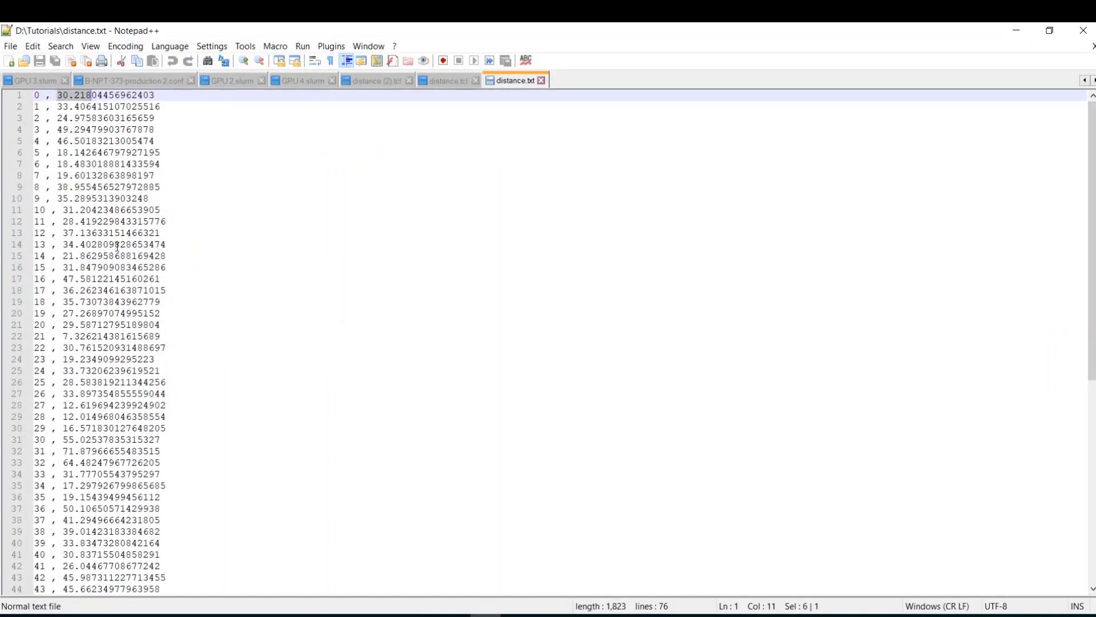
pyautogui.scroll(-3)
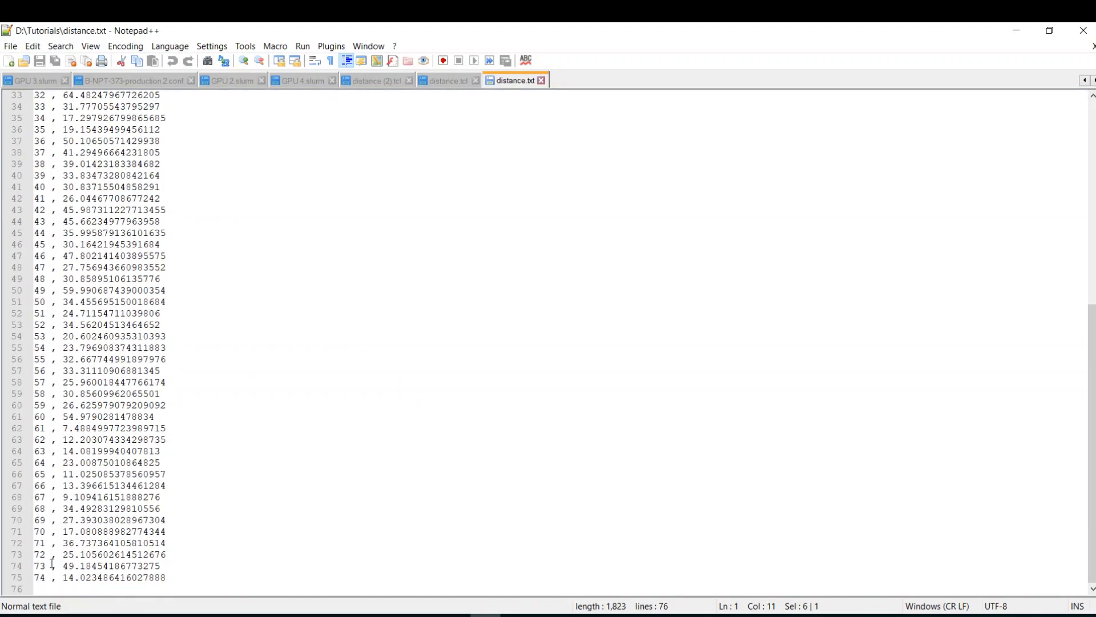
pyautogui.scroll(3)
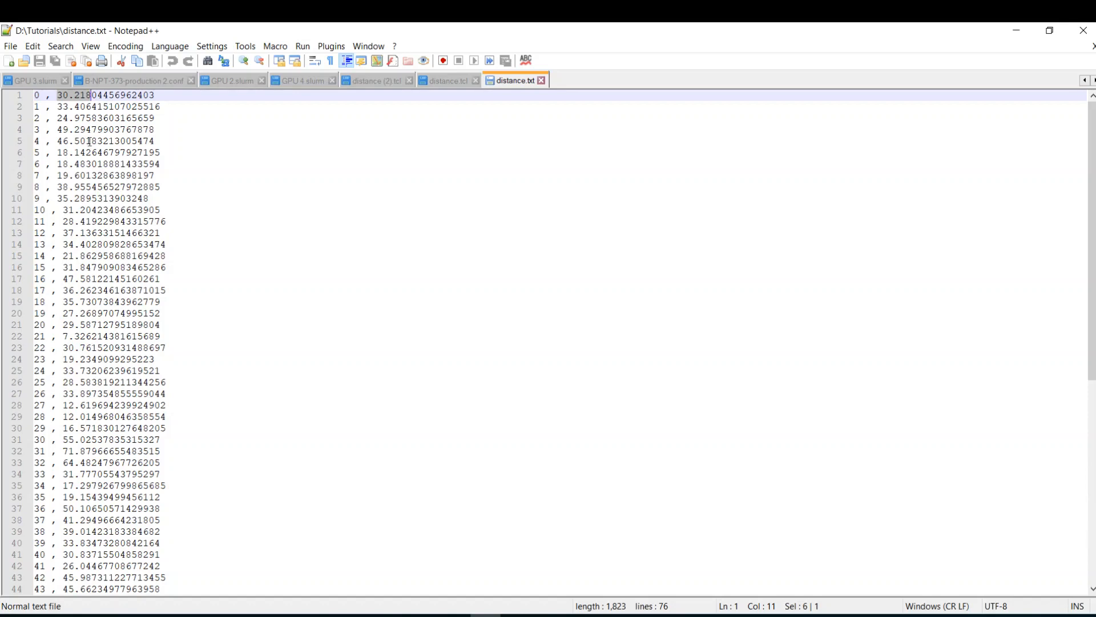
pyautogui.scroll(-3)
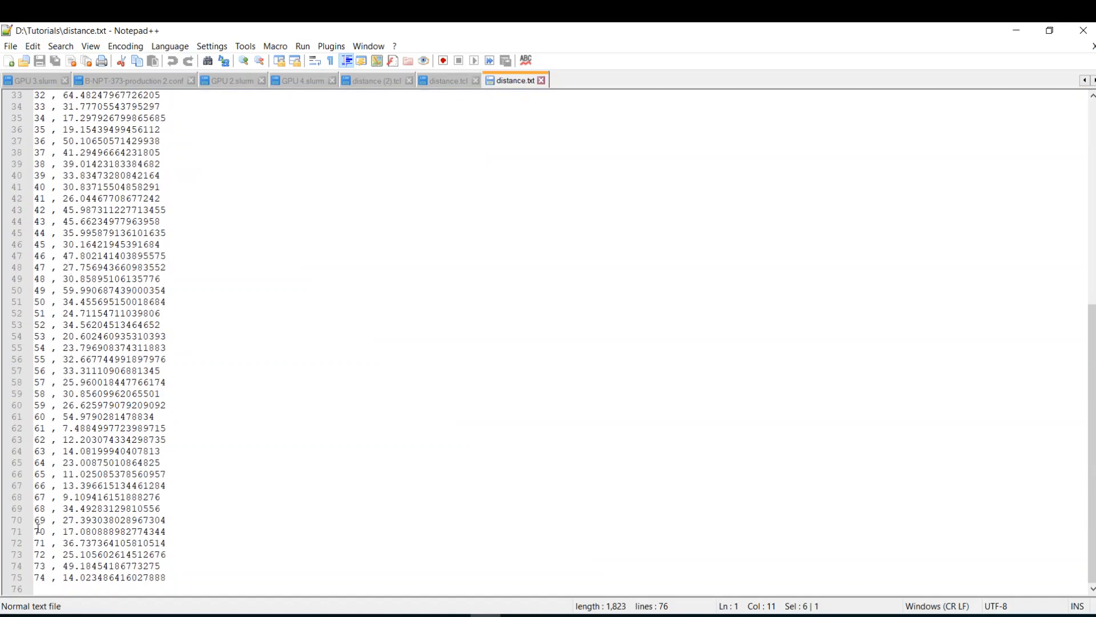
pyautogui.moveTo(252, 391)
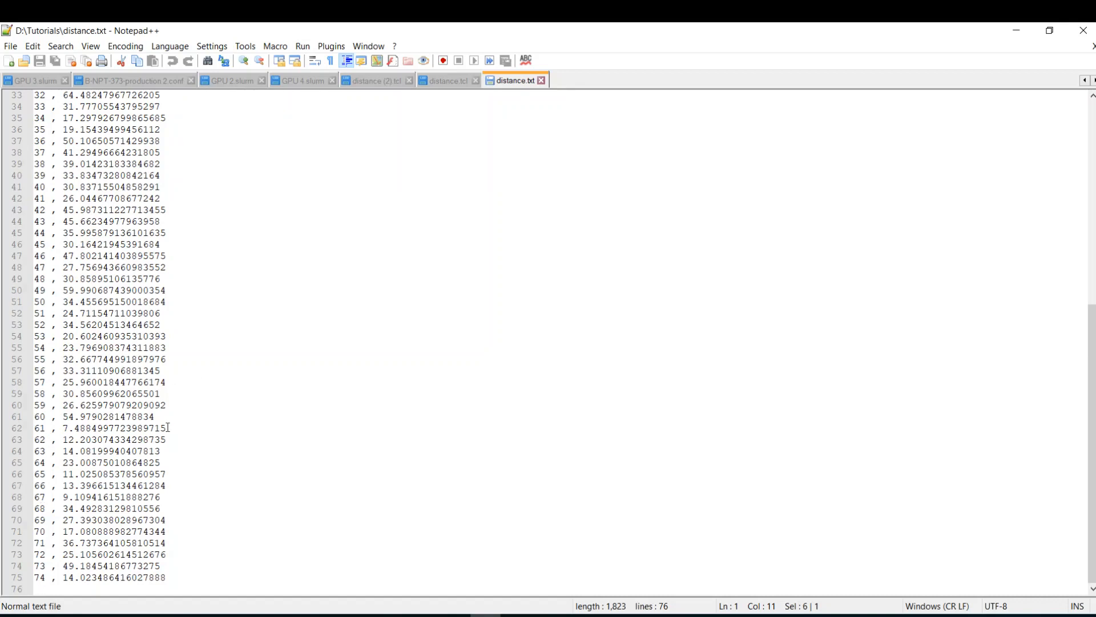
pyautogui.scroll(3)
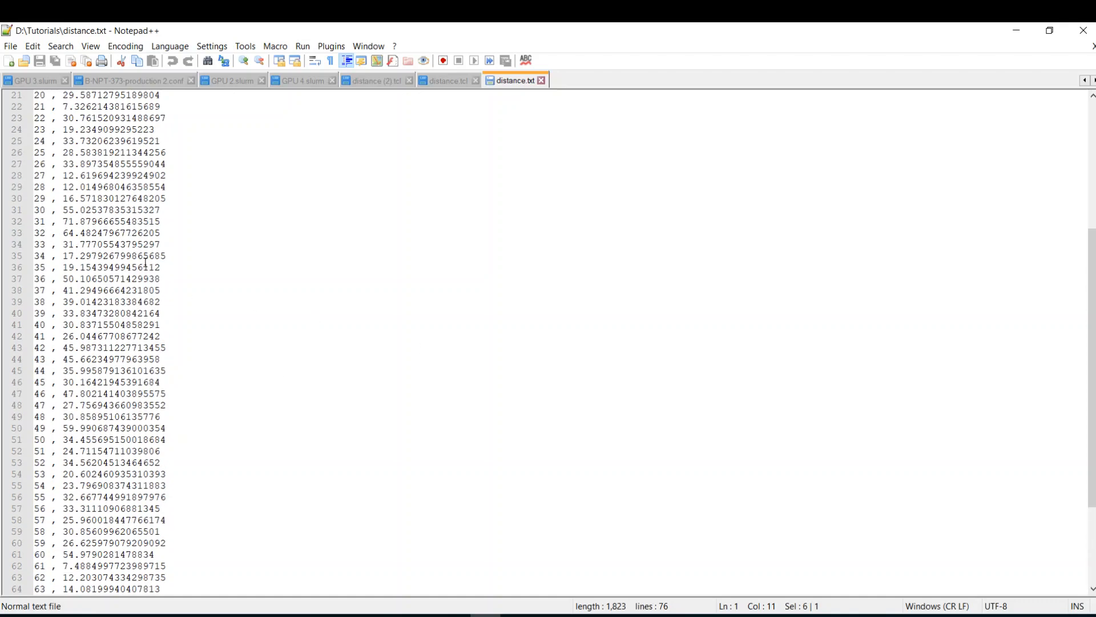
pyautogui.scroll(3)
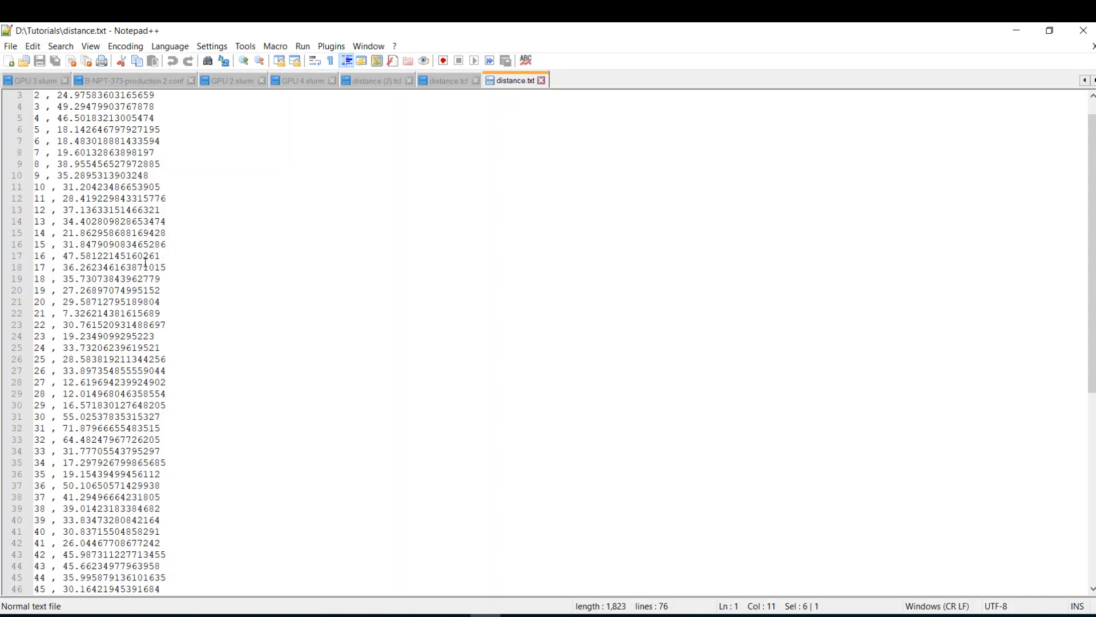
pyautogui.moveTo(1017, 31)
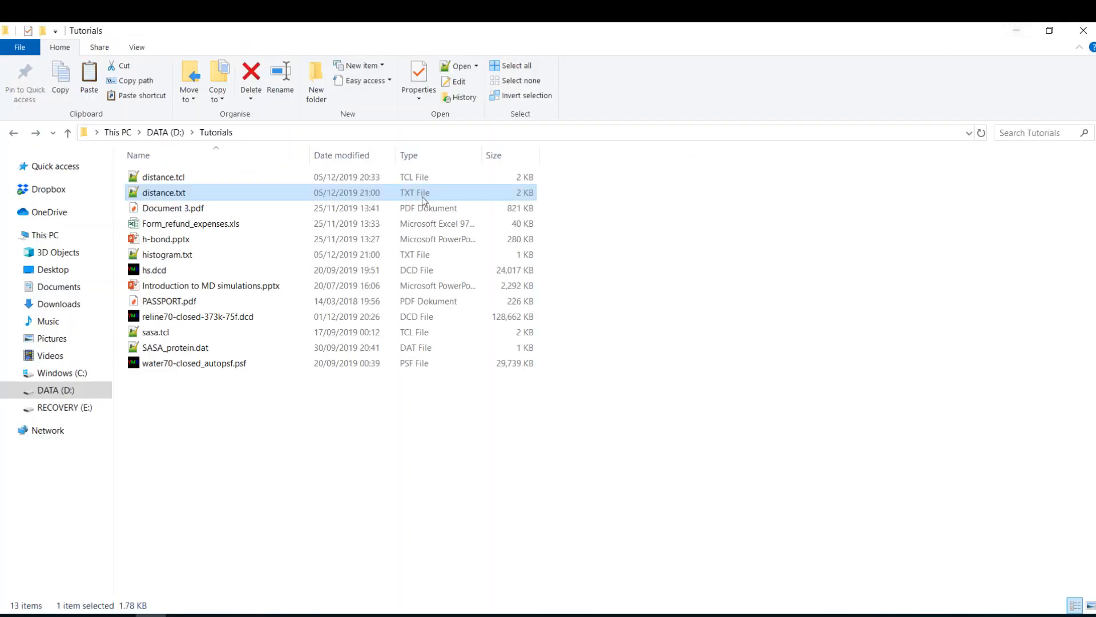
# Open a generated output file from the Tutorials folder
pyautogui.doubleClick(165, 254)
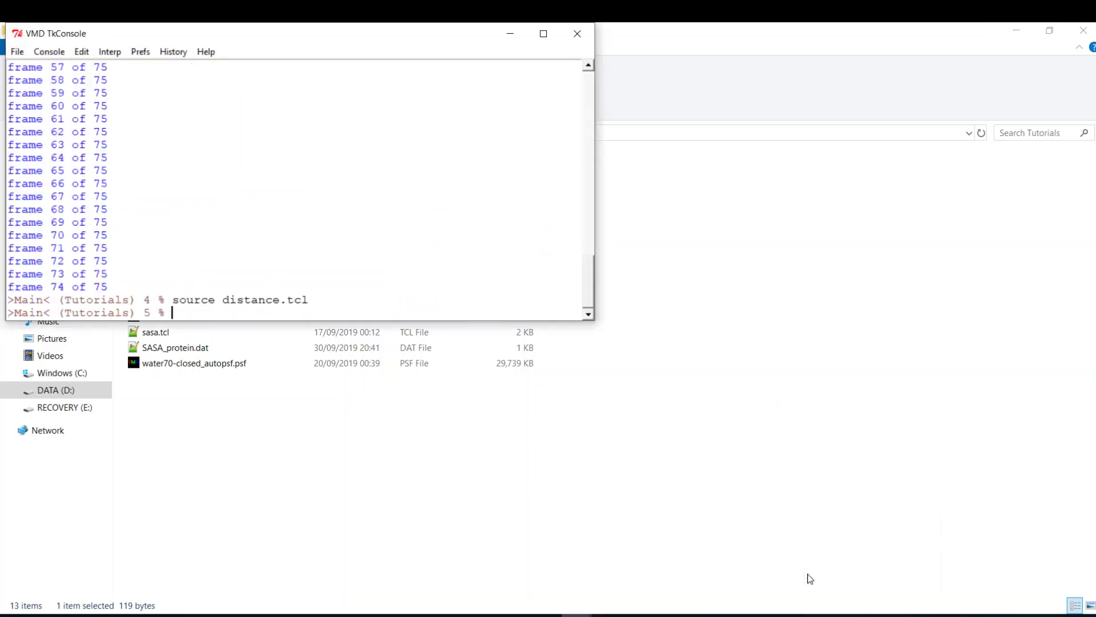
# Retype distance "resid 100" "resid 150" 5 distance.txt histogram.txt to rerun all 75 frames
pyautogui.write('distance "resid 100" "resid 150" 5 distance.txt histogram.txt')
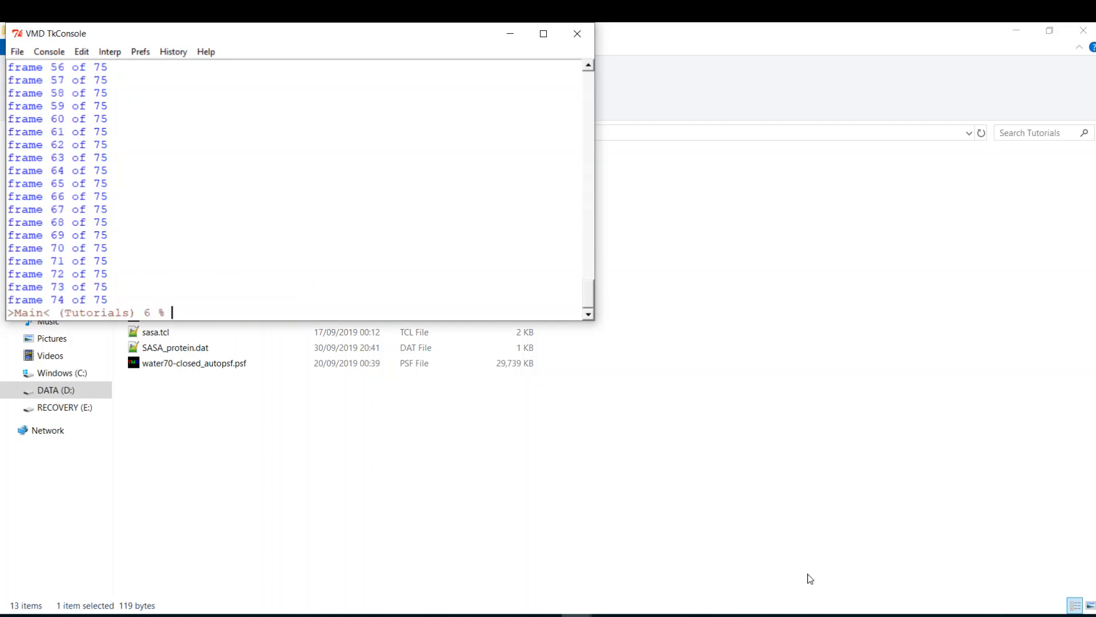
pyautogui.write('c')
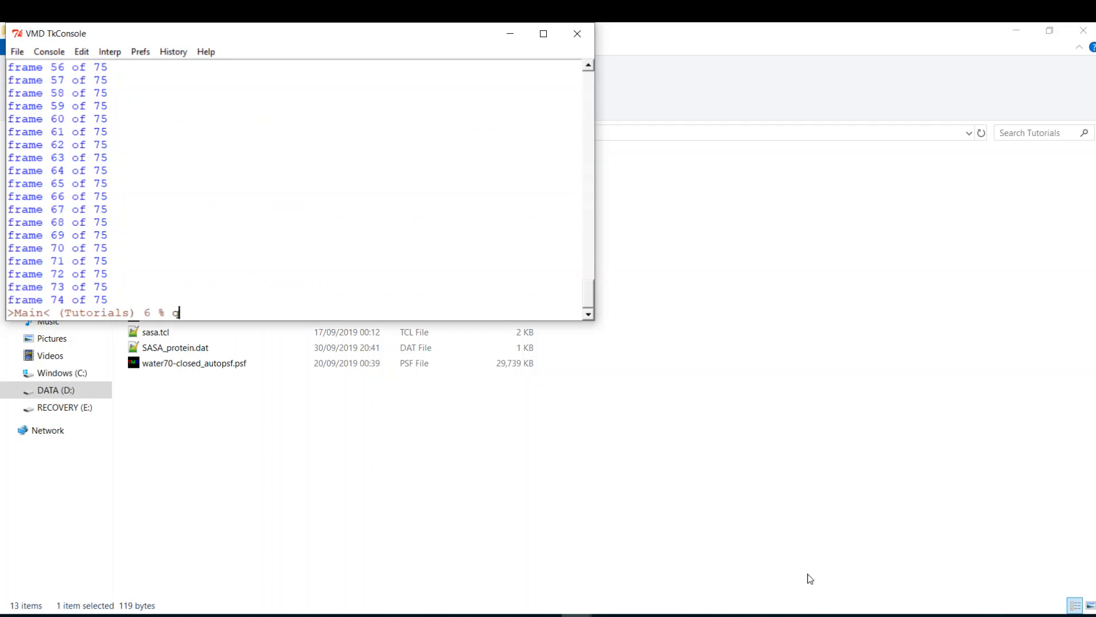